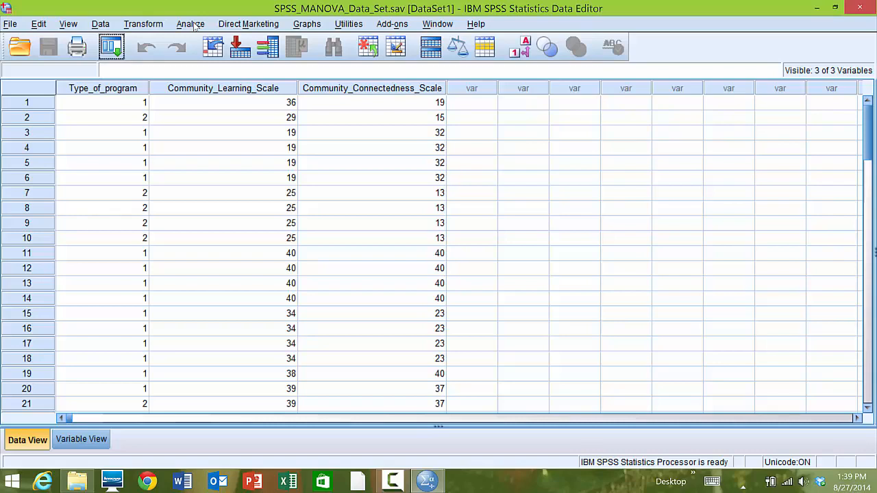
Step: Start the Explore analysis from Analyze > Descriptive Statistics for the MANOVA dataset
click(190, 24)
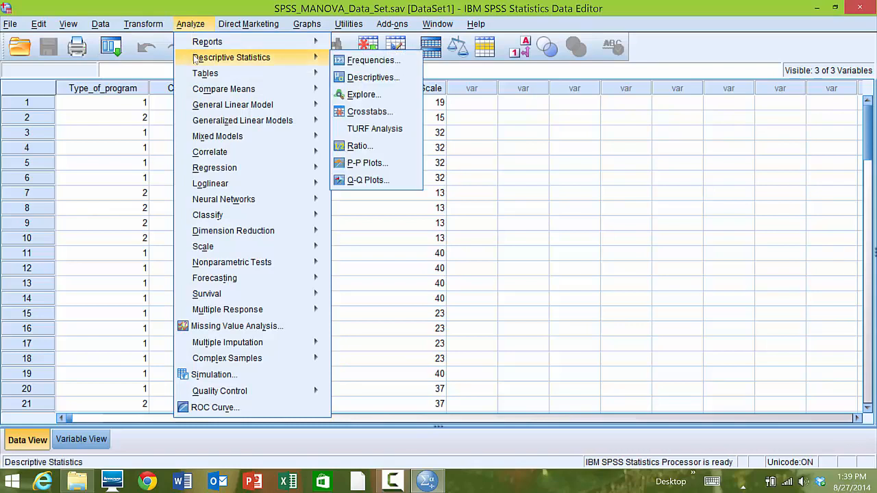
mouse_move(206, 73)
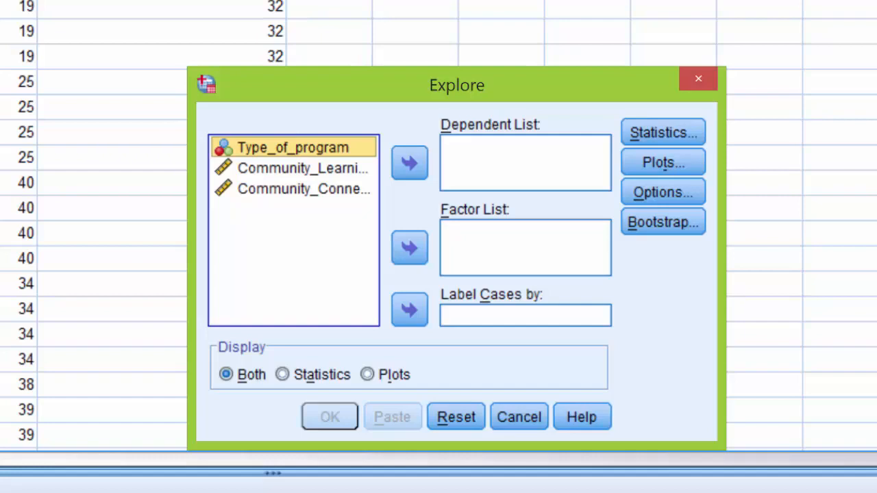
mouse_move(253, 179)
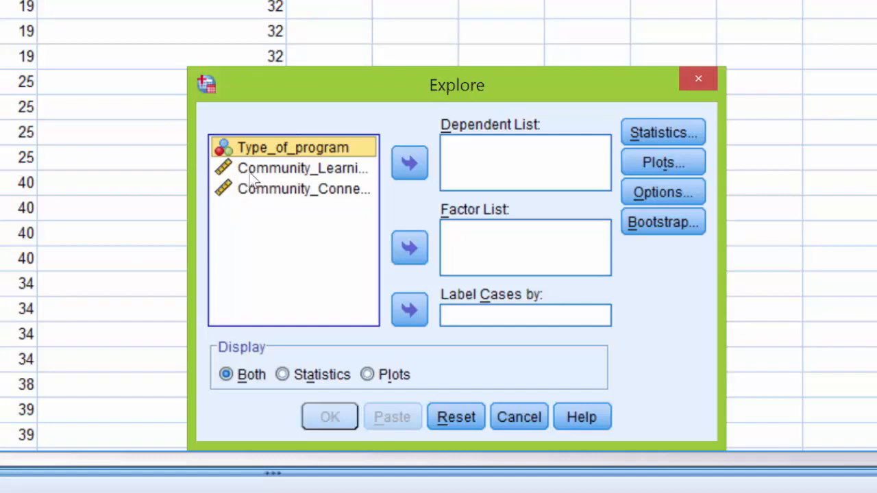
Step: Move the Community Learning and Community Connectedness scales into the Dependent List
click(301, 167)
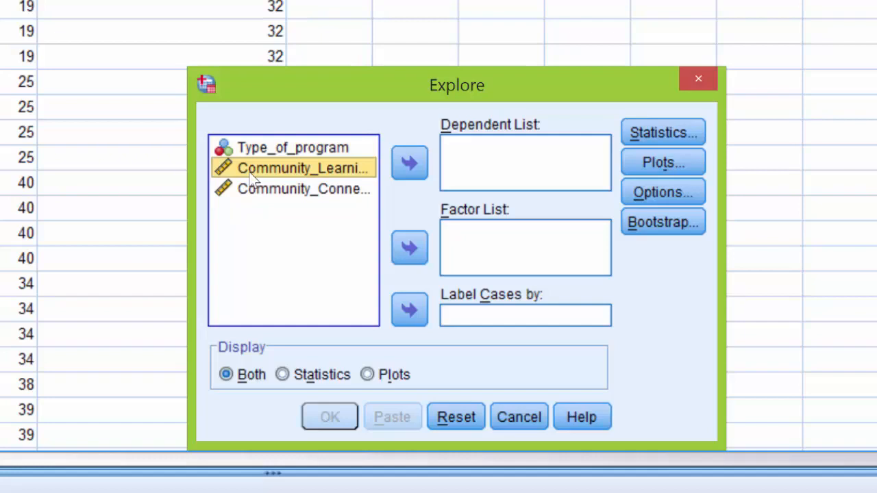
mouse_move(385, 168)
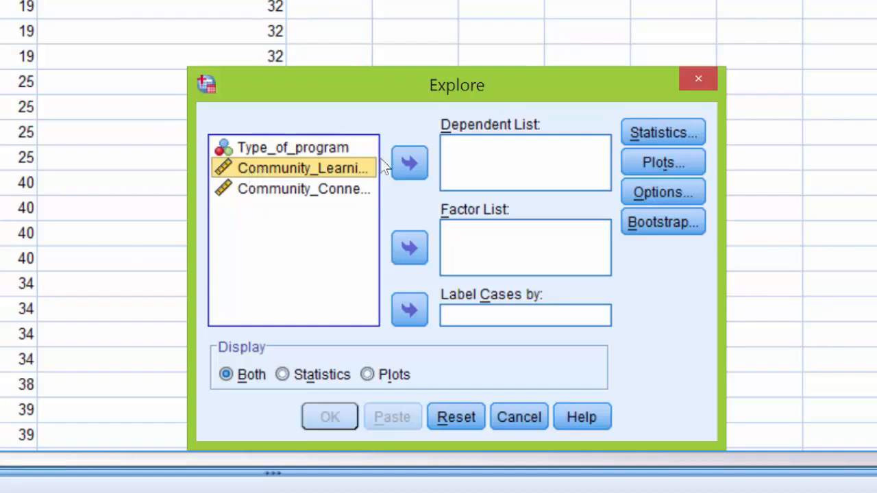
mouse_move(373, 187)
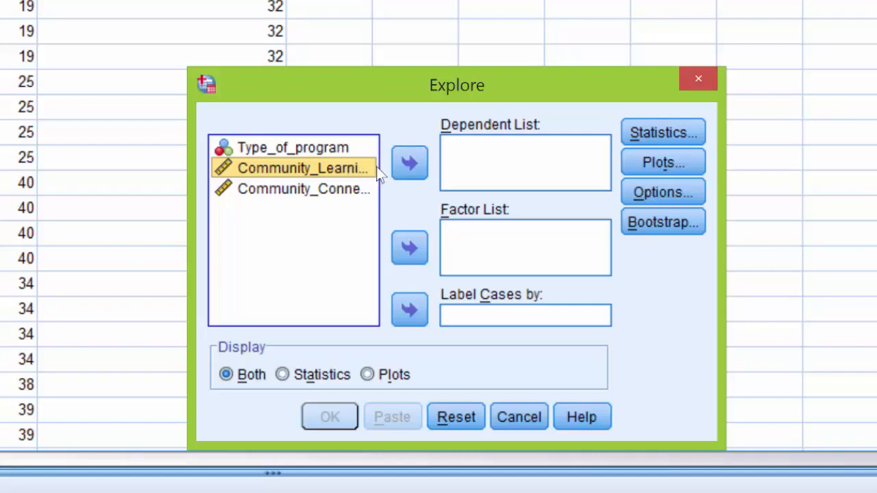
mouse_move(409, 171)
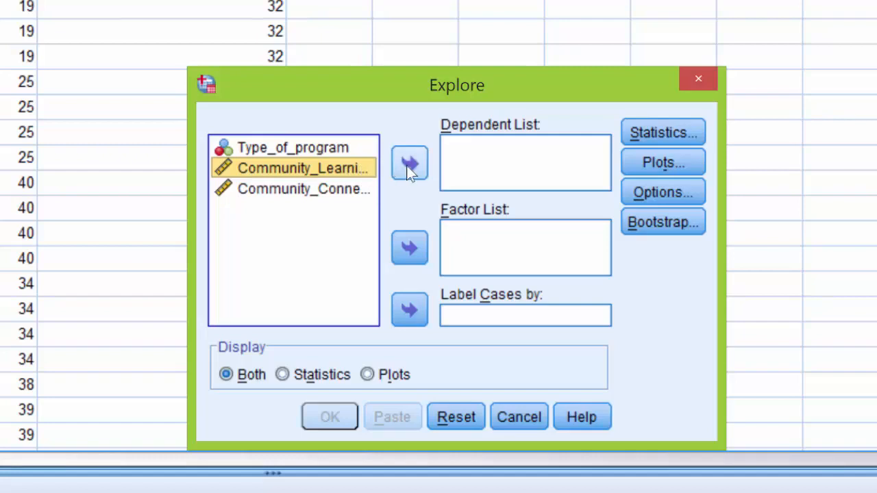
click(409, 163)
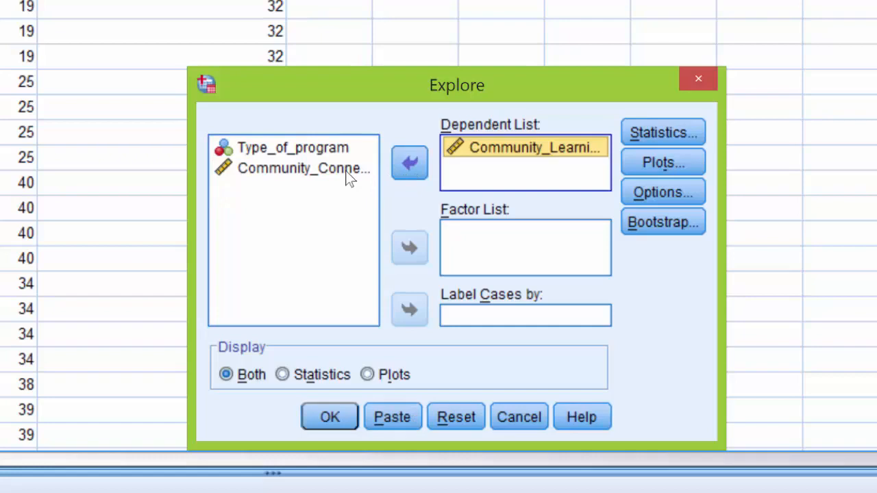
click(301, 169)
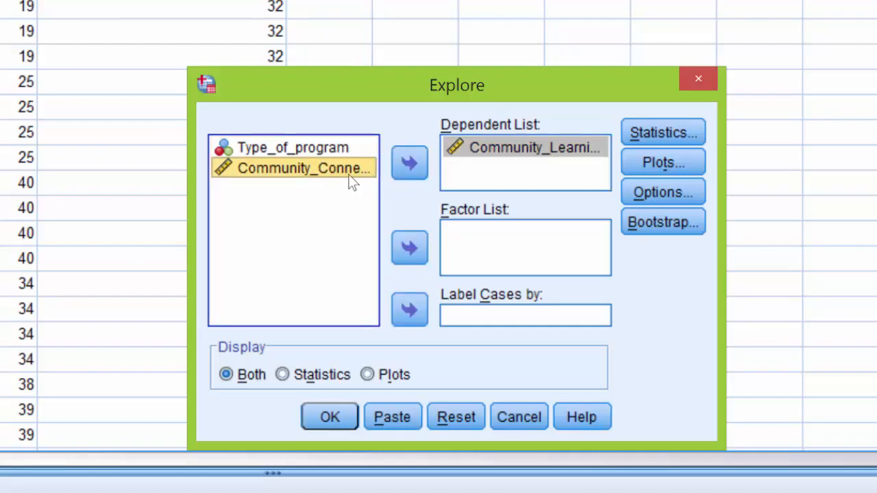
click(408, 163)
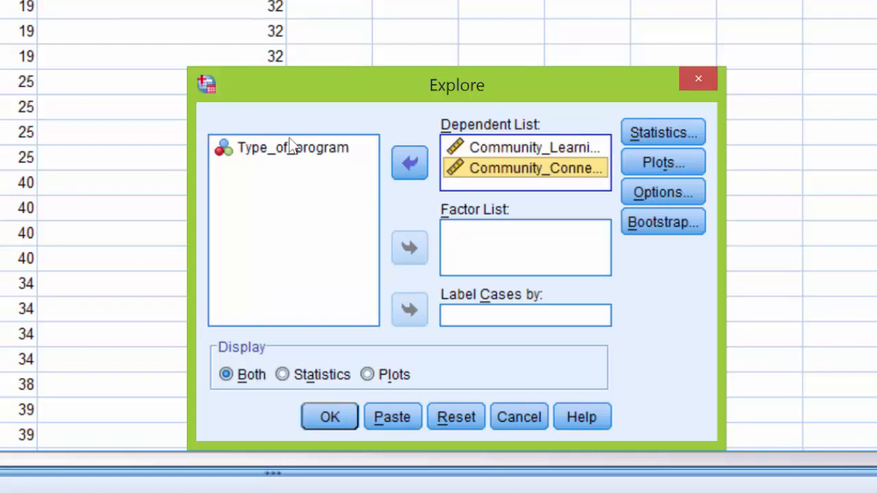
Step: Add Type_of_program to the Factor List as the grouping variable
click(292, 147)
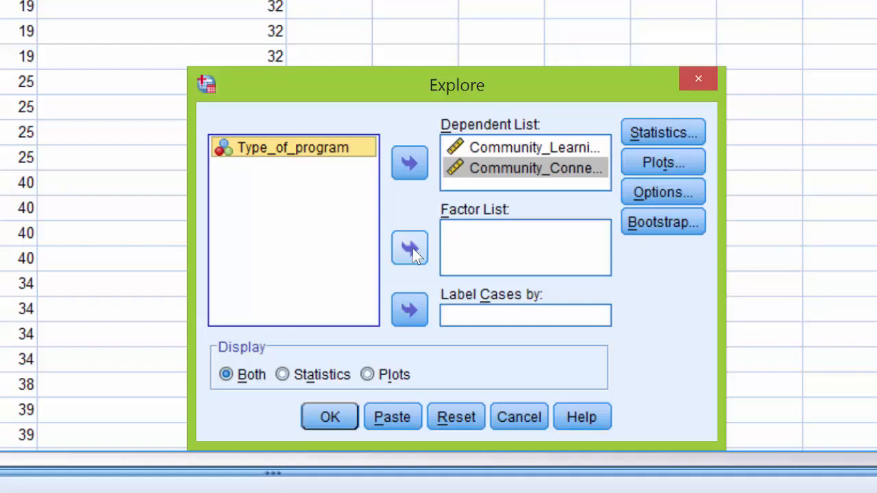
click(408, 248)
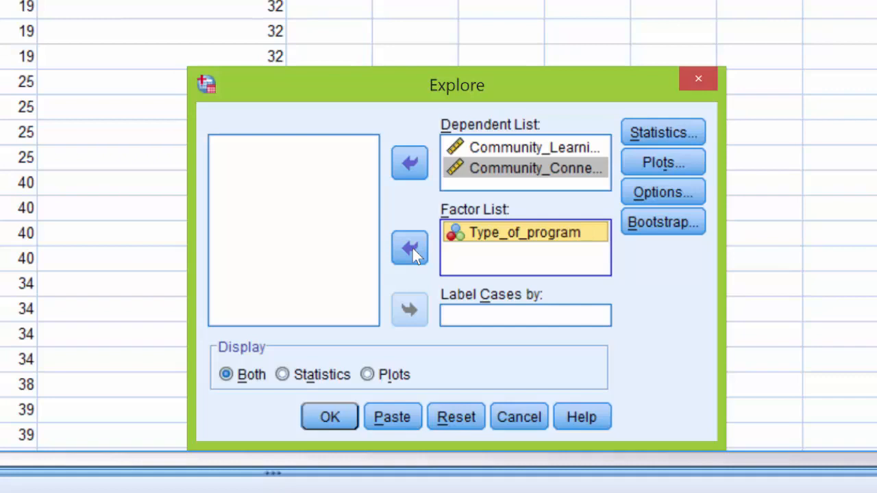
mouse_move(596, 231)
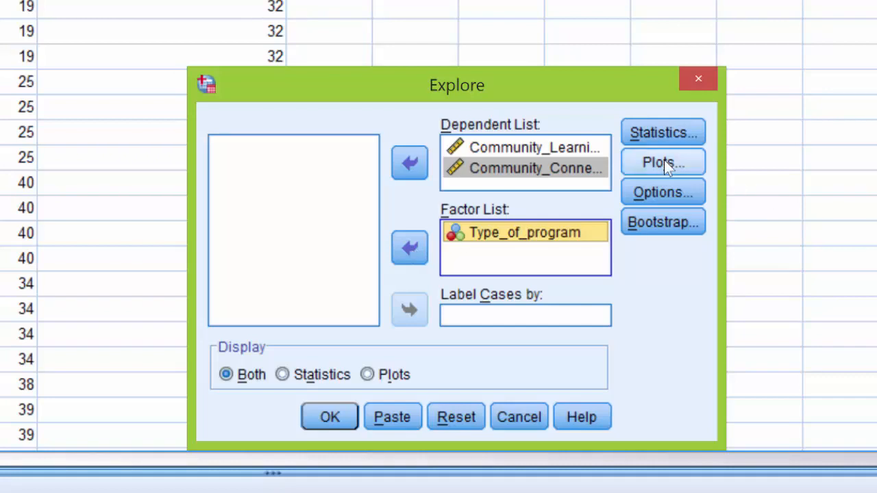
Step: Set Explore plots to dependents-together boxplots with normality plots and tests, no stem-and-leaf
click(662, 162)
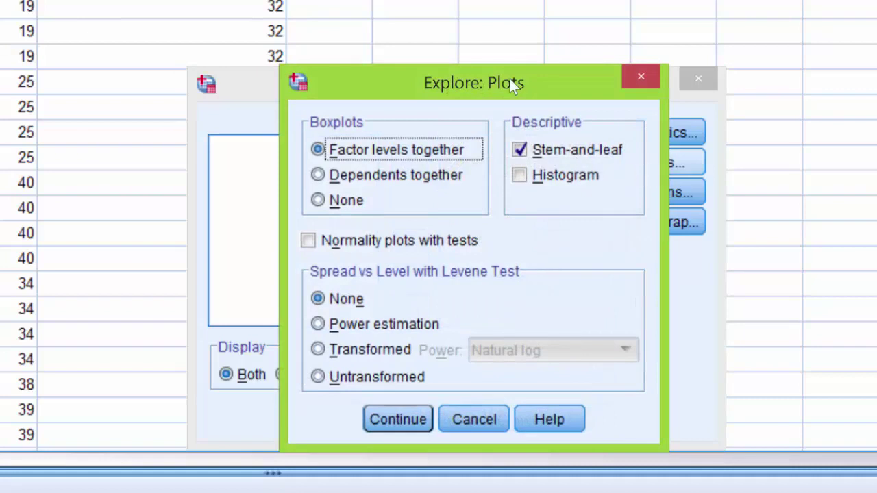
mouse_move(496, 103)
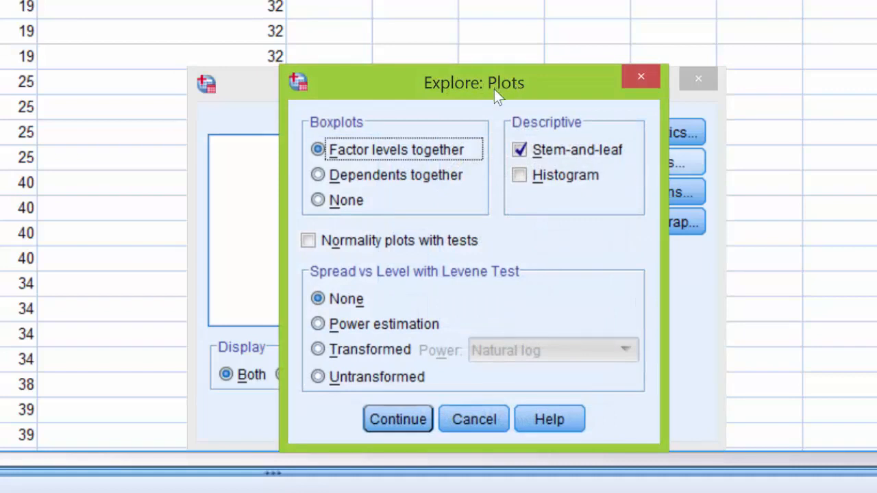
mouse_move(489, 109)
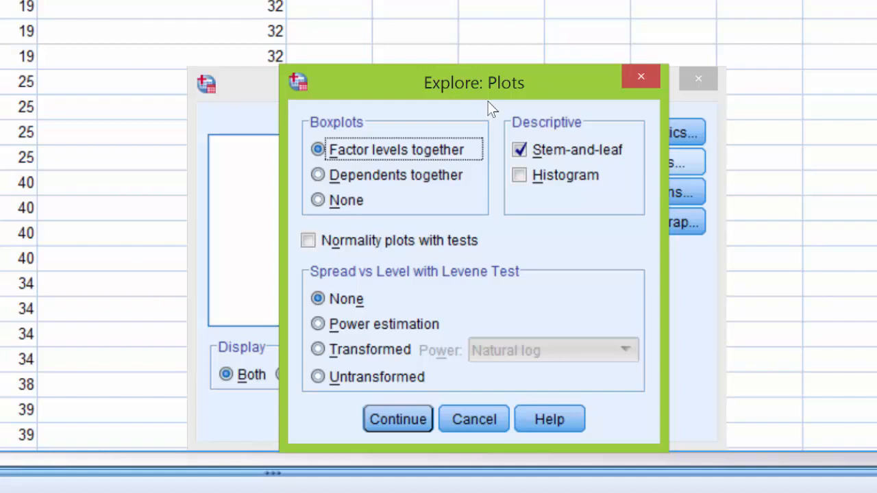
mouse_move(466, 130)
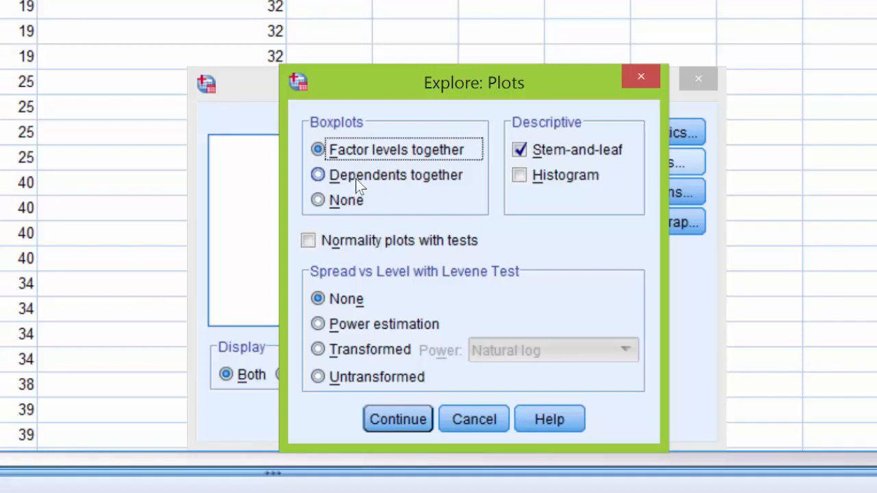
mouse_move(367, 169)
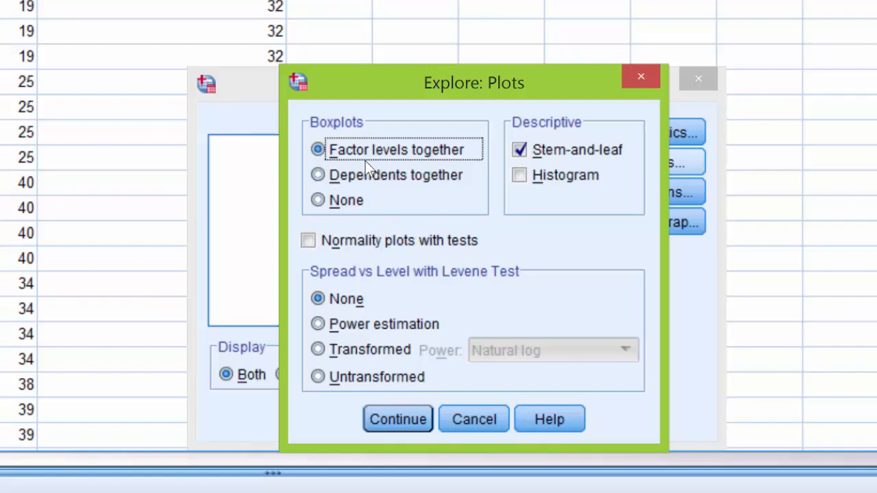
mouse_move(343, 152)
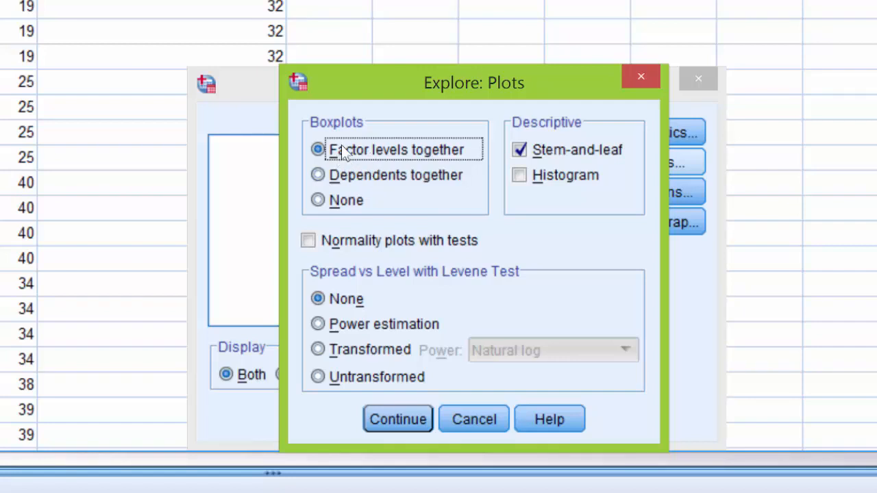
mouse_move(323, 184)
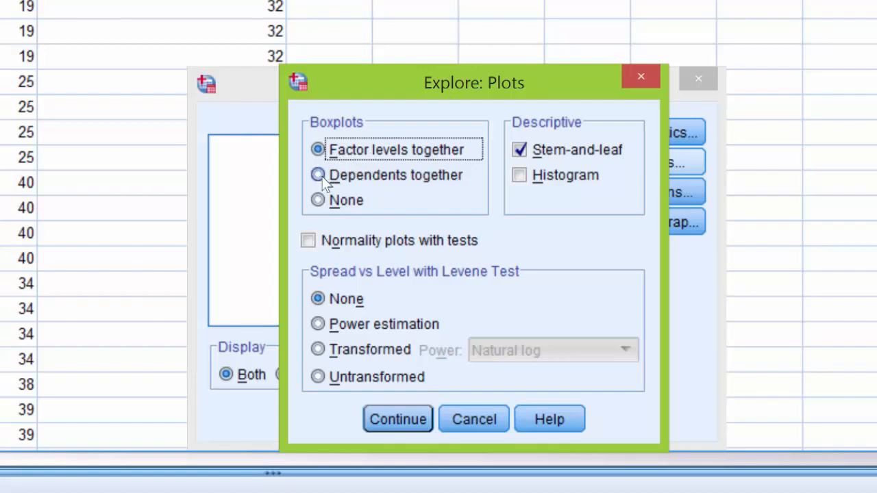
click(318, 175)
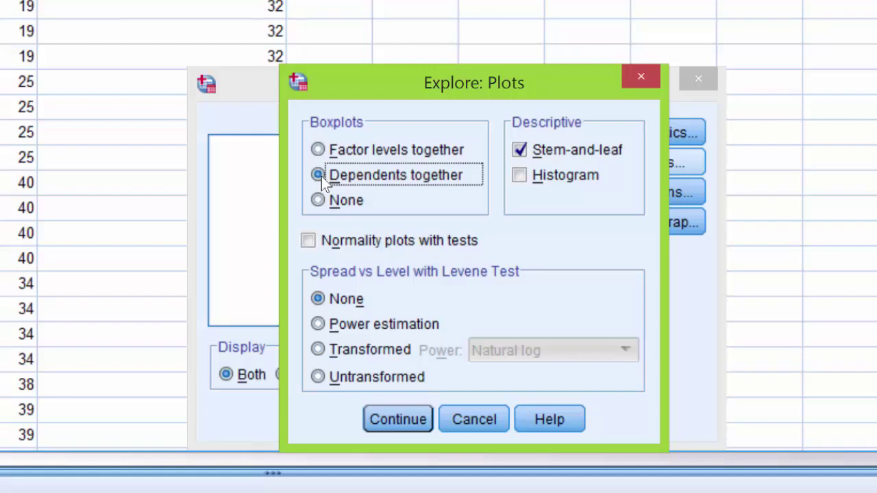
click(518, 150)
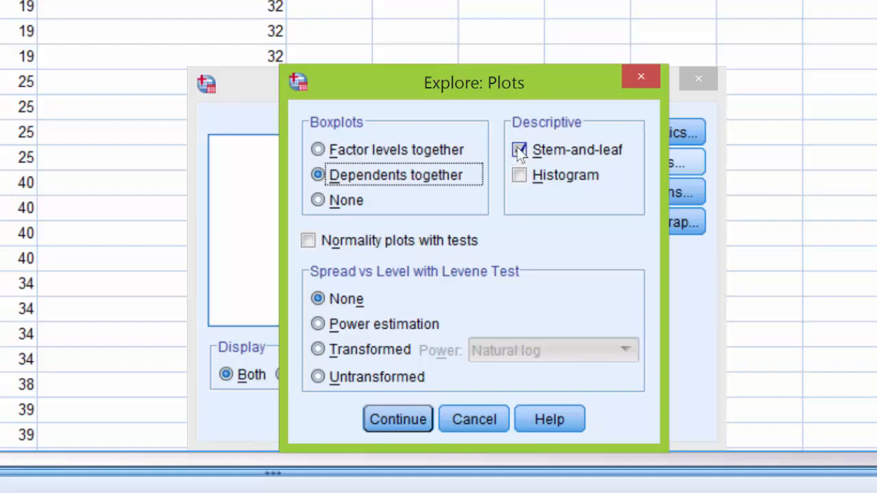
click(519, 150)
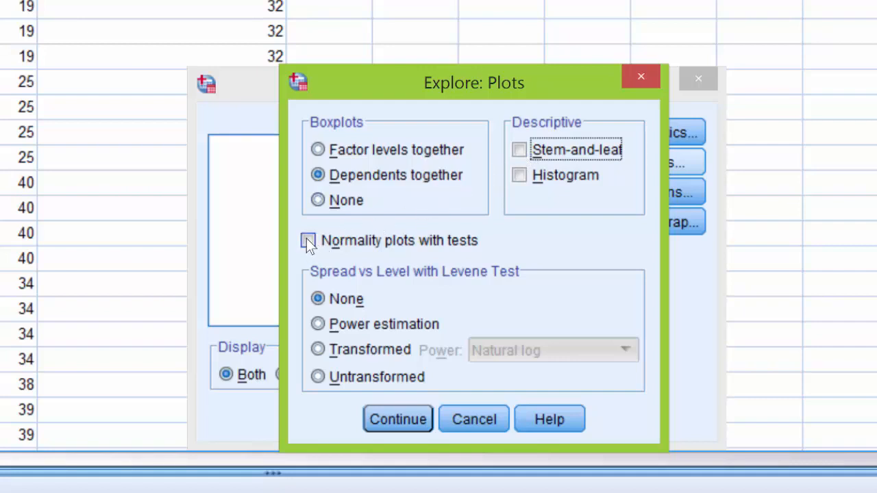
click(309, 240)
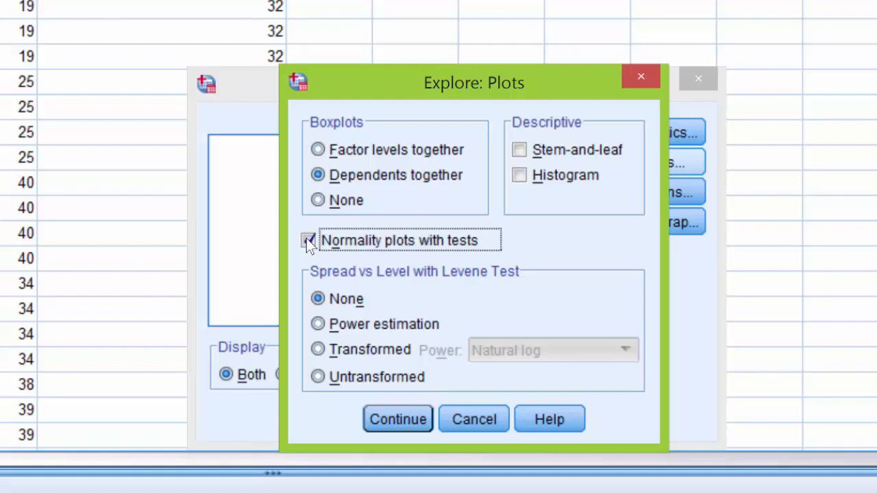
click(308, 240)
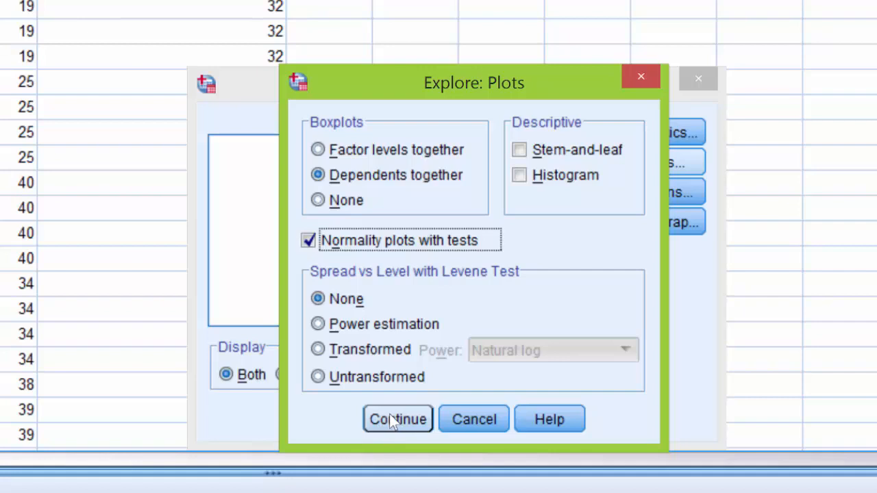
click(397, 420)
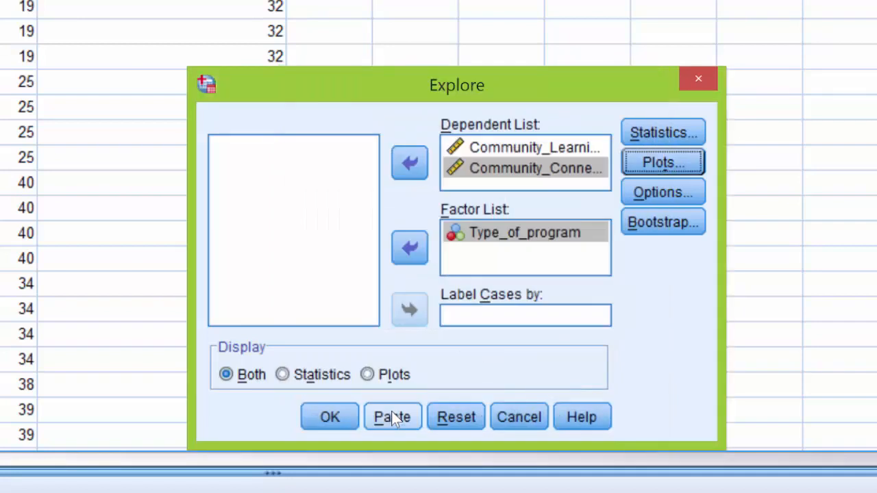
mouse_move(377, 398)
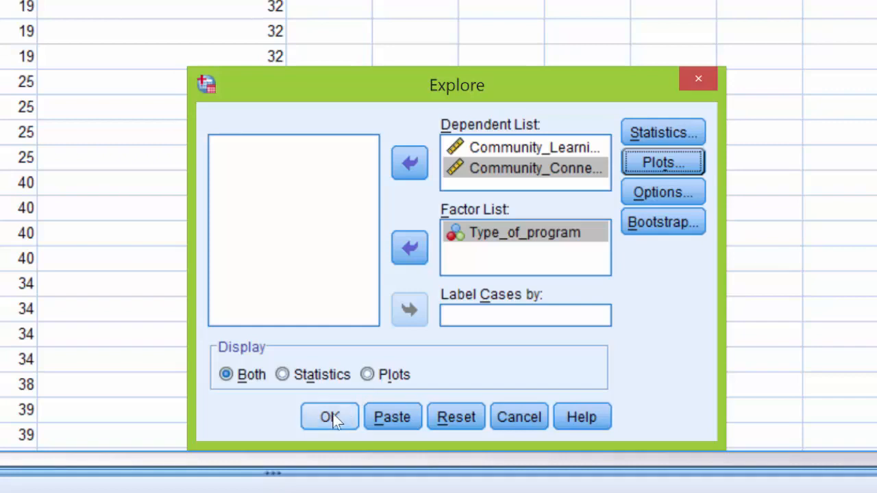
mouse_move(339, 419)
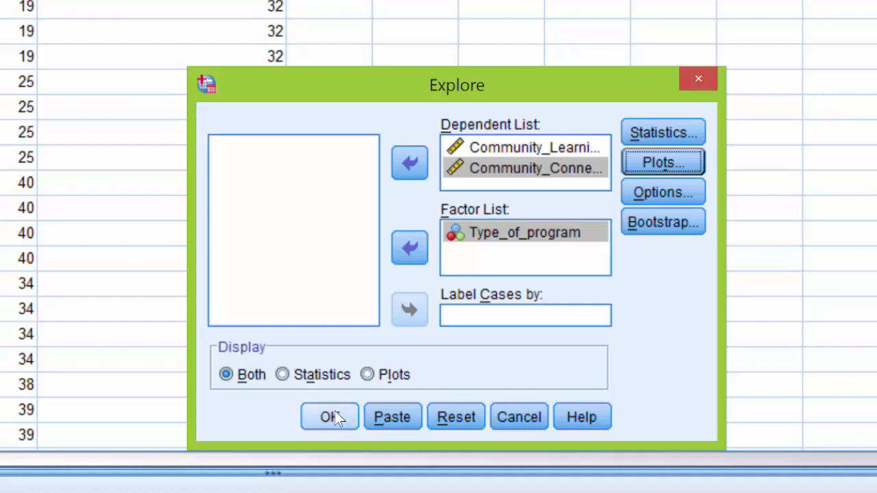
Step: Run the Explore analysis and scroll the Viewer down to the grouped boxplot
click(328, 416)
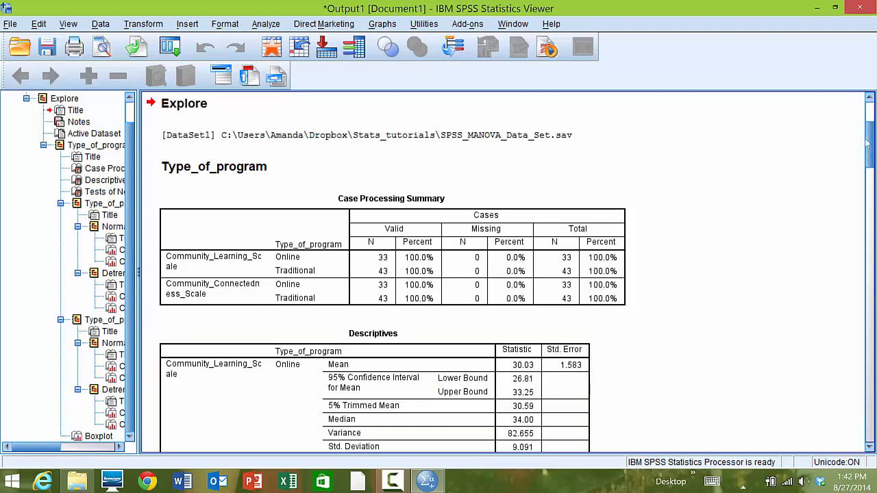
scroll(down, 3)
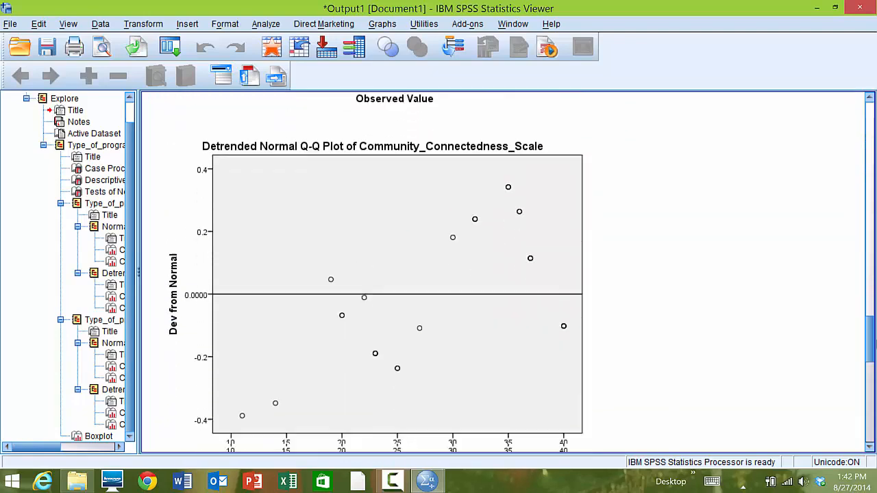
scroll(down, 3)
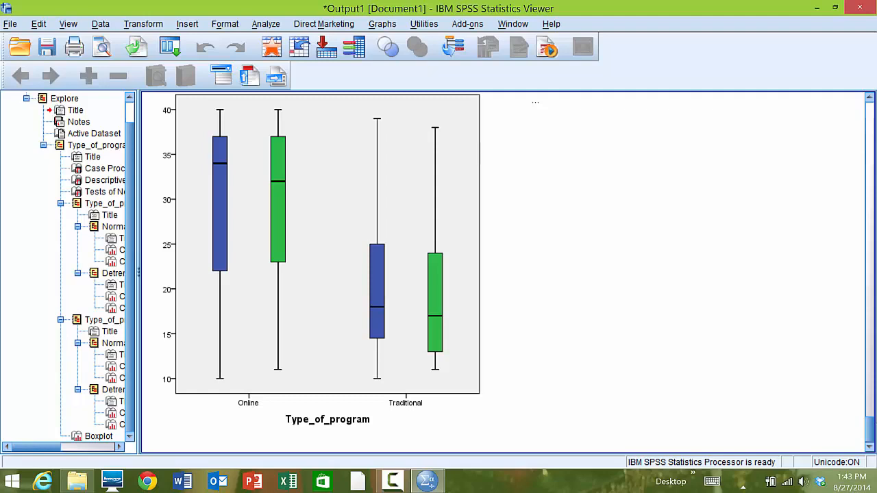
scroll(down, 3)
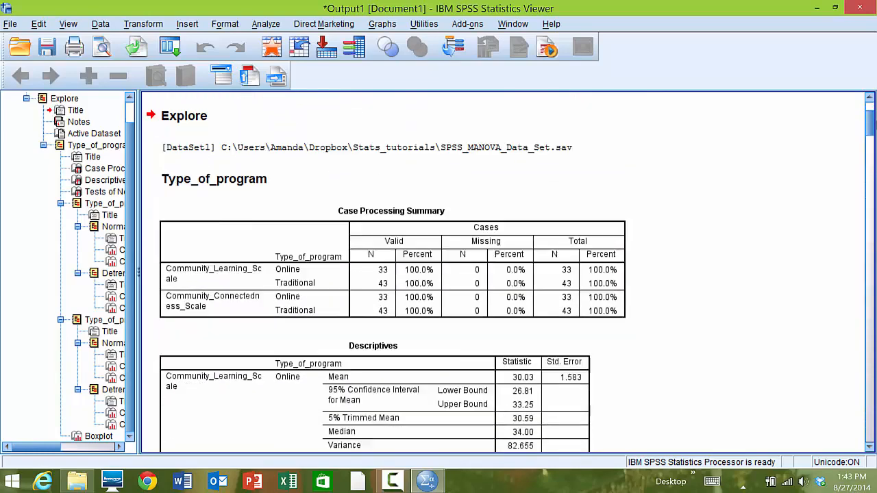
scroll(down, 3)
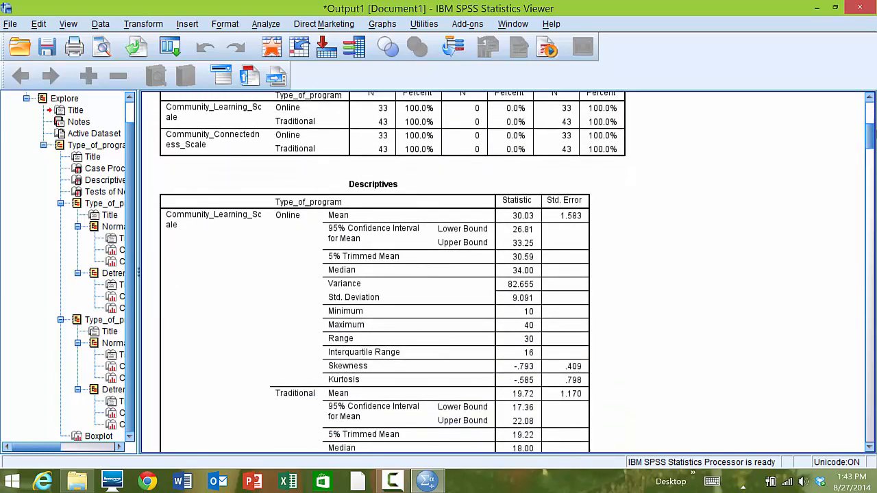
scroll(down, 3)
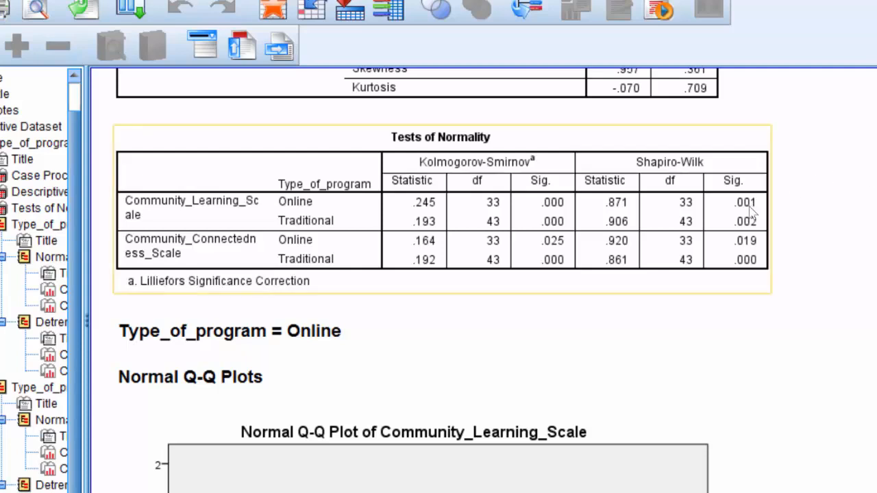
mouse_move(750, 216)
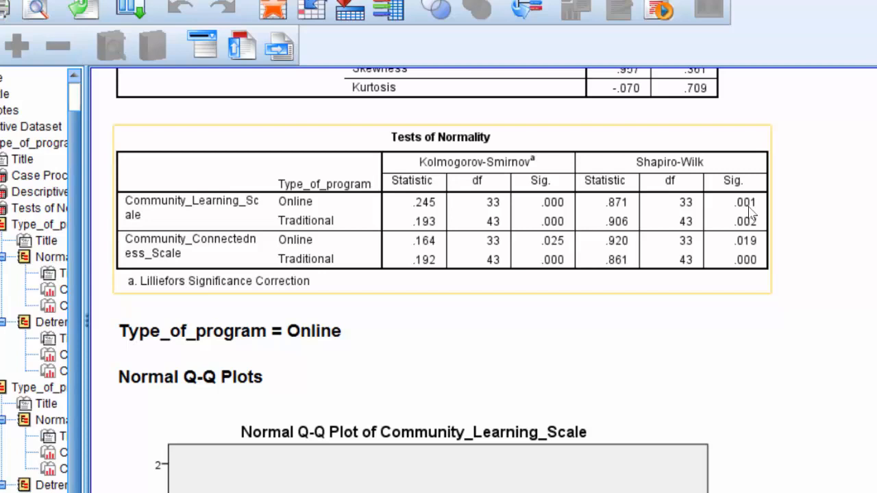
mouse_move(743, 248)
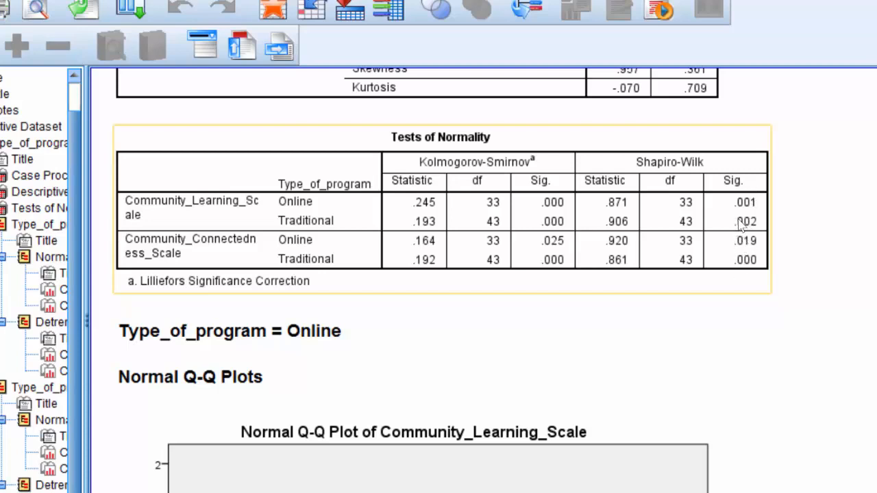
mouse_move(740, 222)
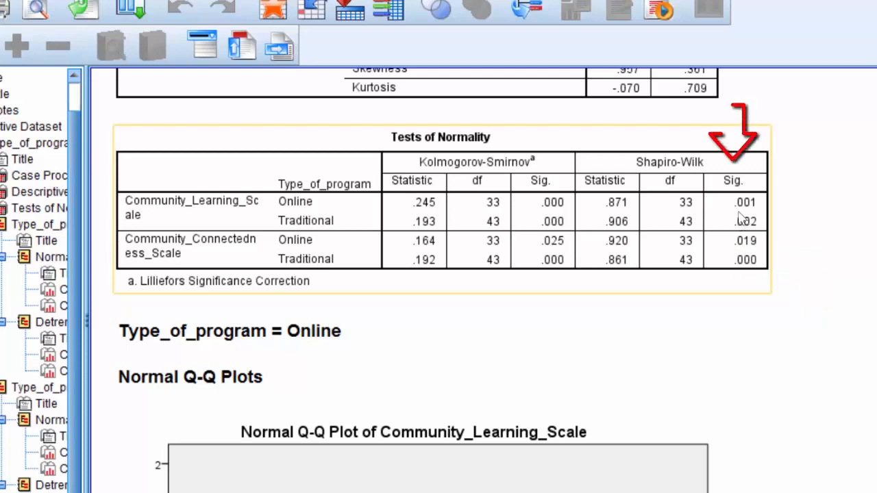
mouse_move(727, 221)
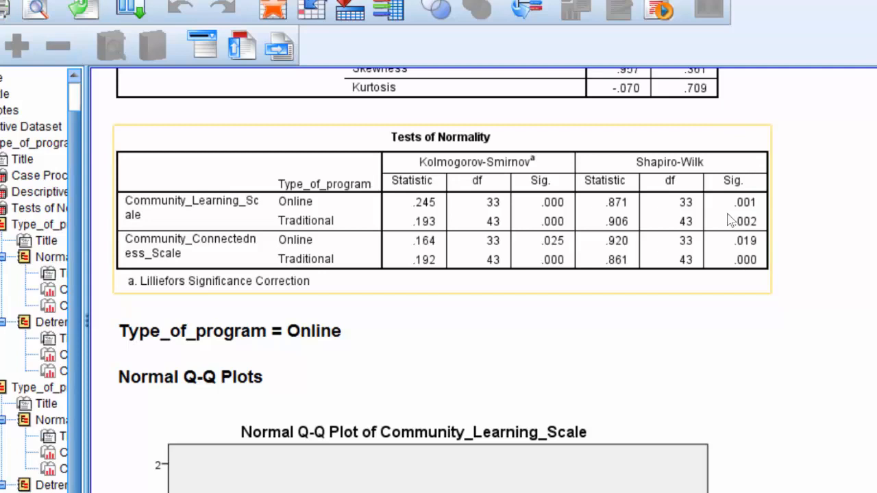
mouse_move(745, 214)
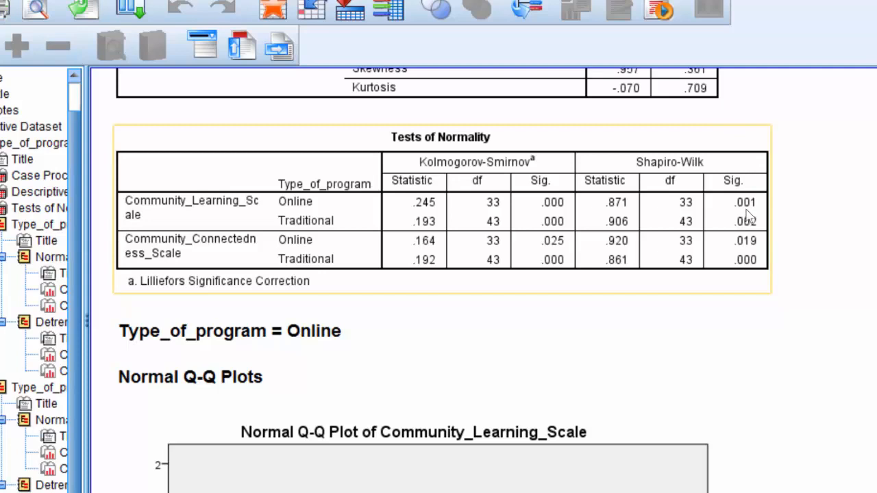
mouse_move(743, 219)
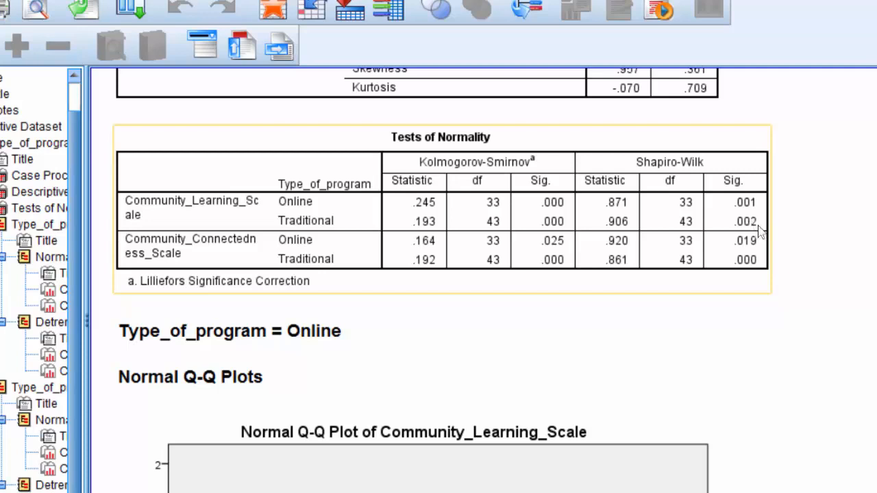
mouse_move(759, 232)
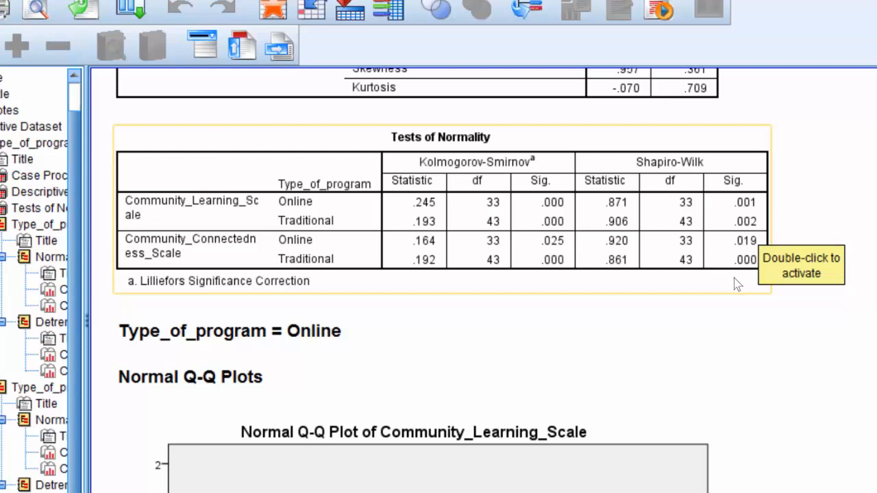
mouse_move(737, 284)
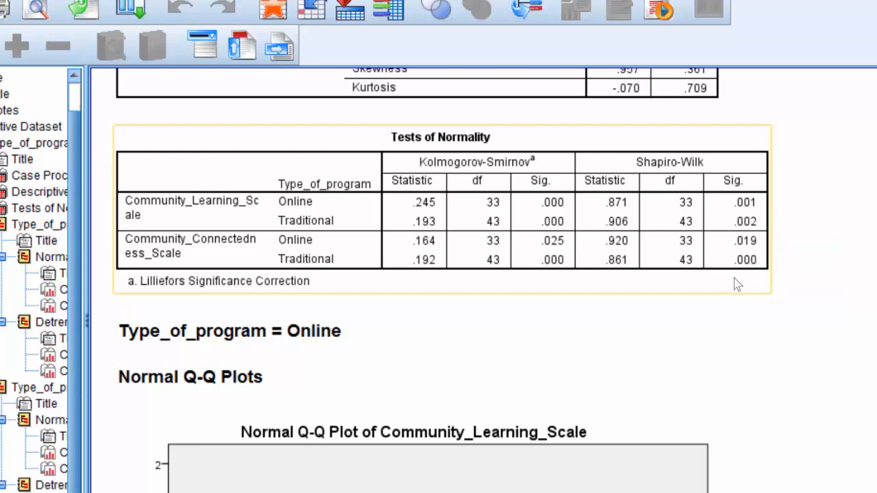